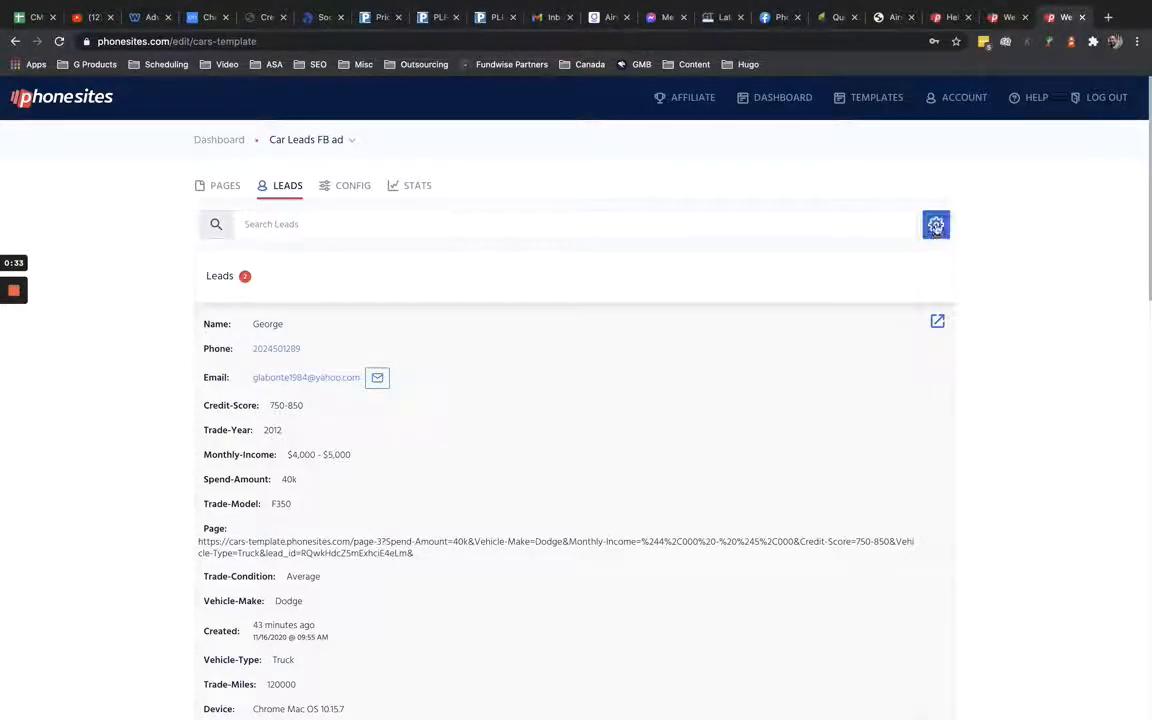
# Explore the leads gear menu's bulk actions, including the Email All option, without committing
pyautogui.click(936, 224)
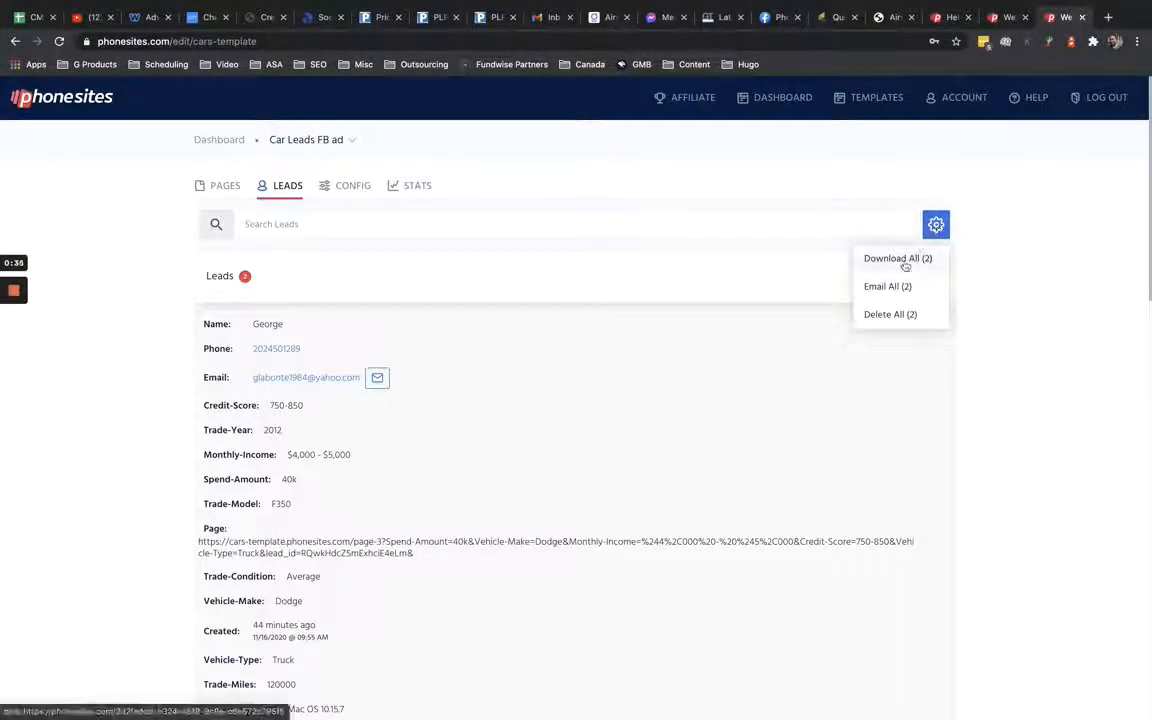
pyautogui.click(896, 258)
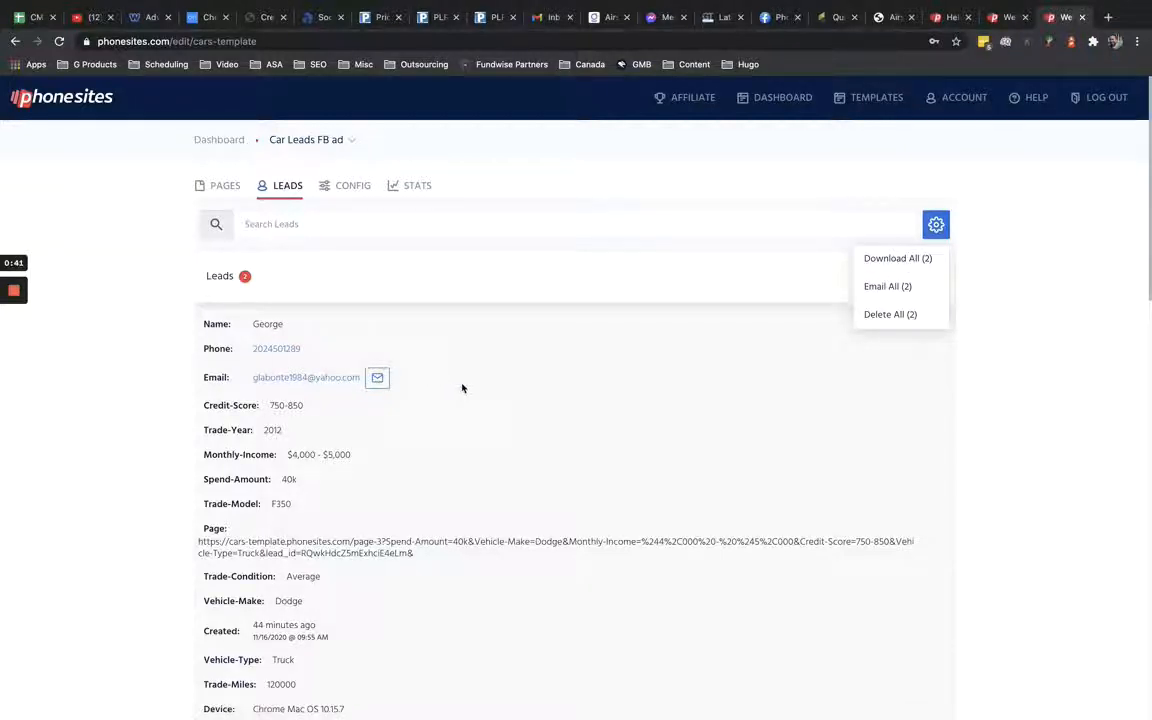
pyautogui.moveTo(1016, 370)
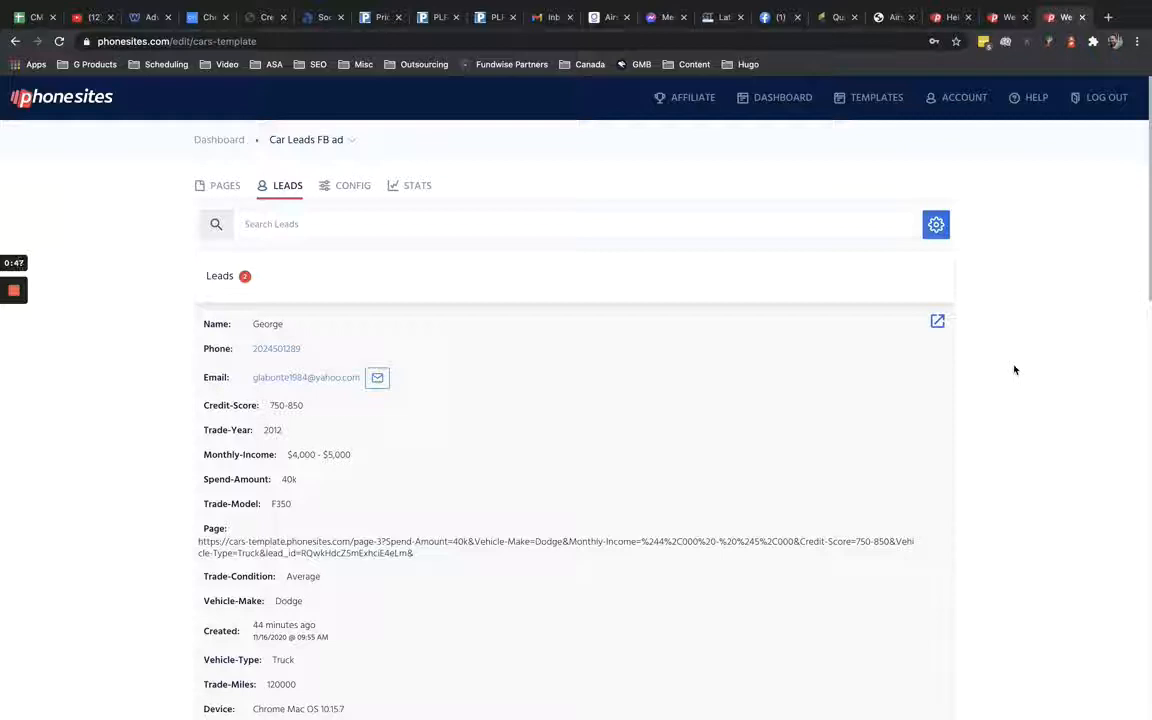
pyautogui.click(936, 224)
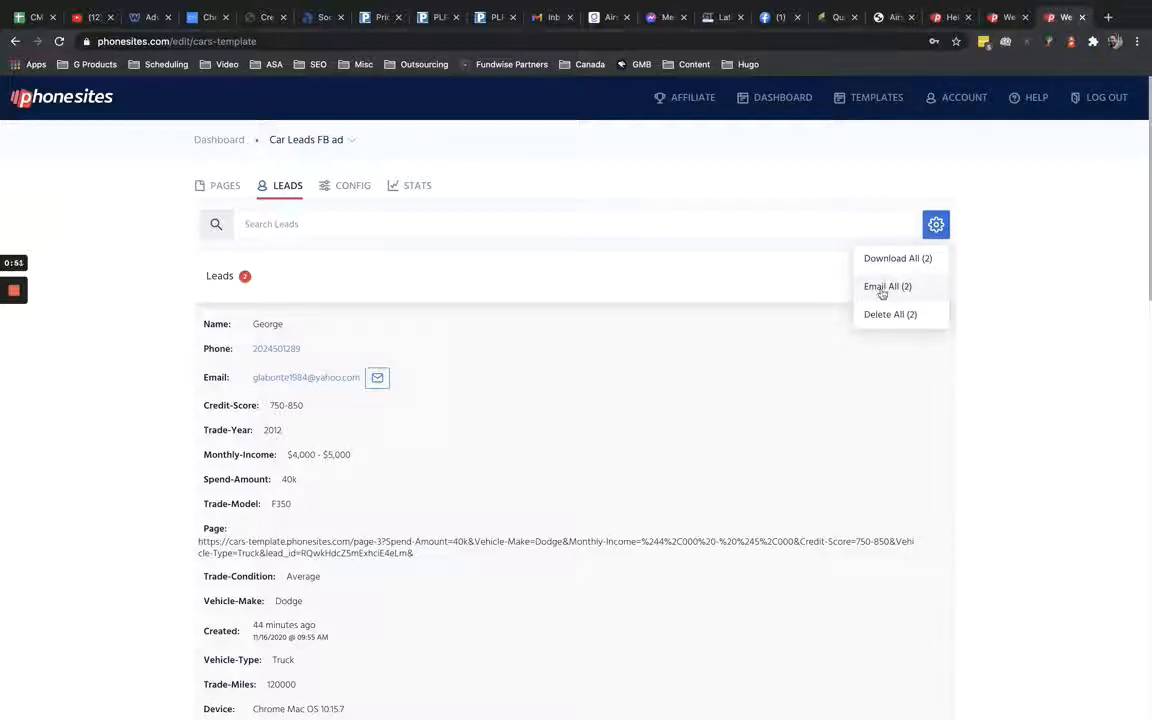
pyautogui.click(936, 224)
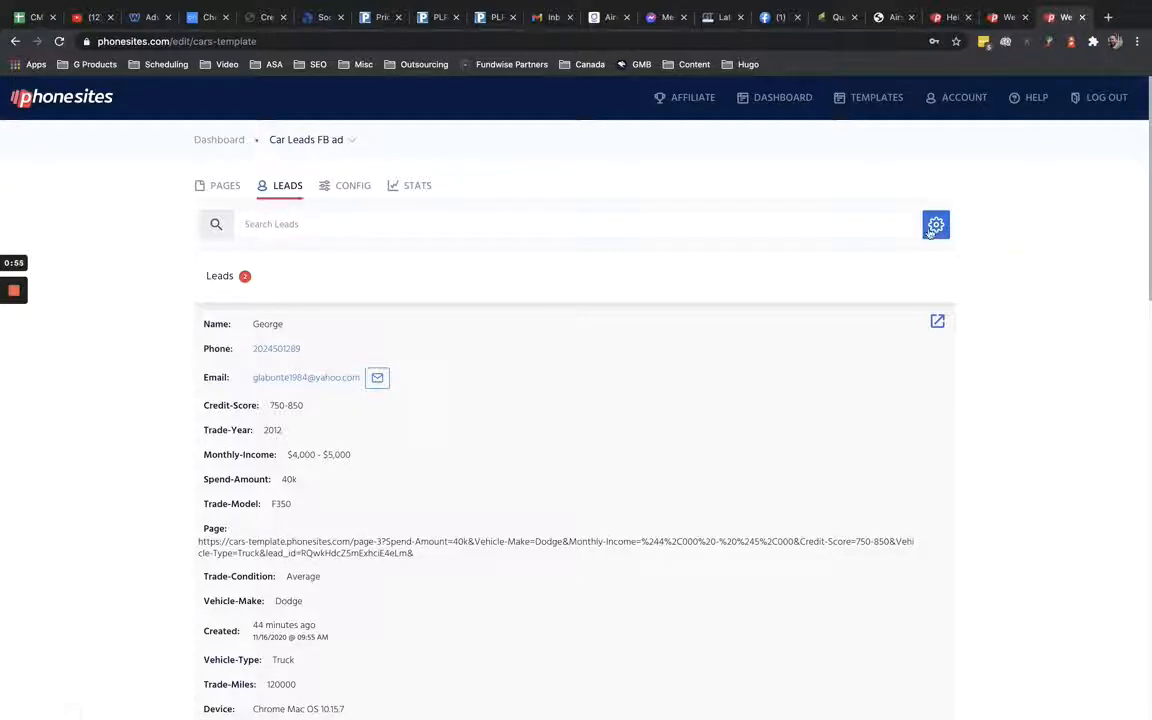
pyautogui.click(936, 224)
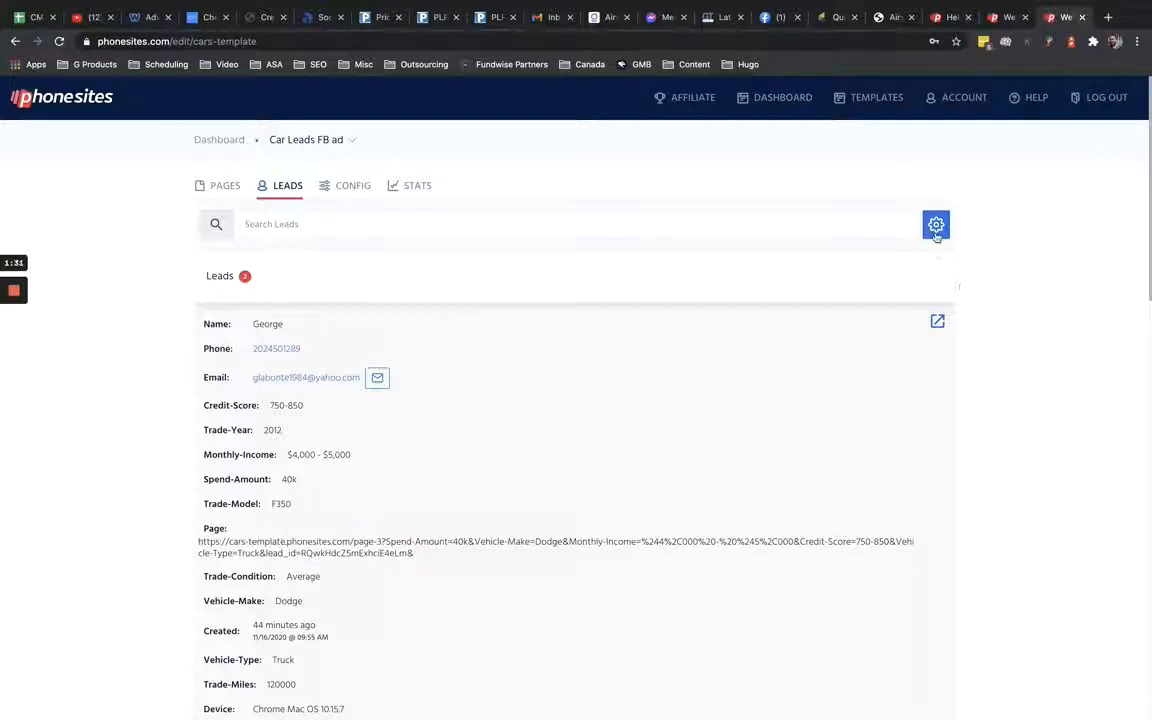
pyautogui.click(936, 224)
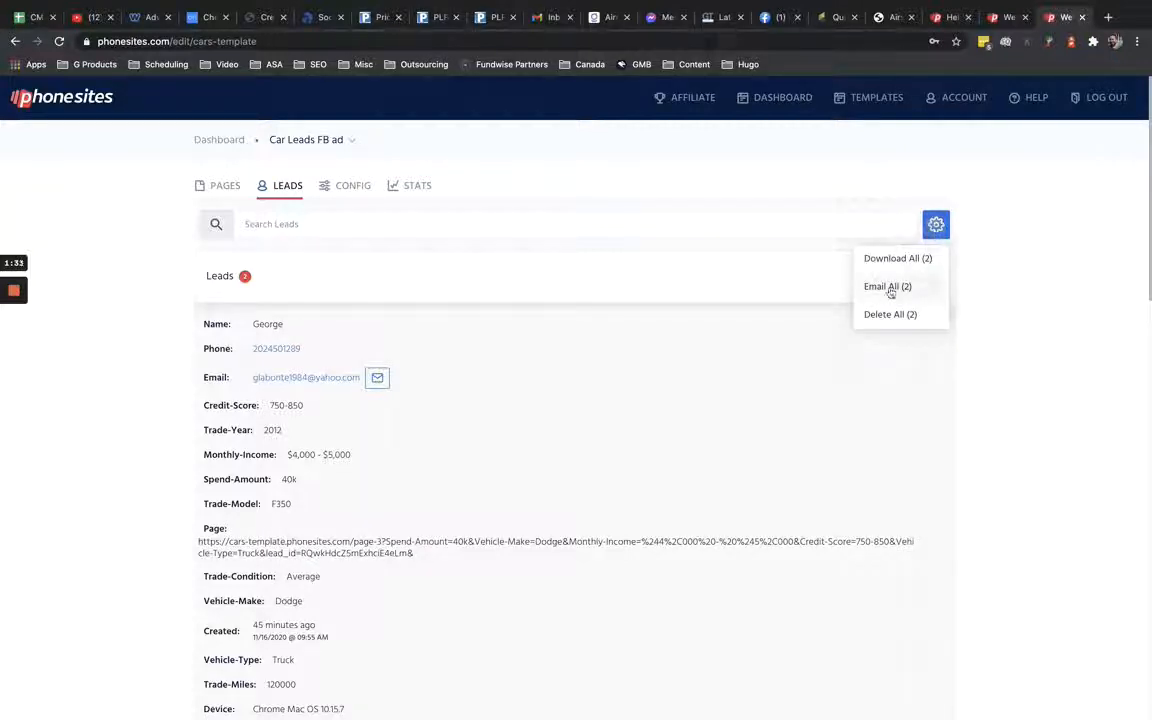
pyautogui.moveTo(1028, 320)
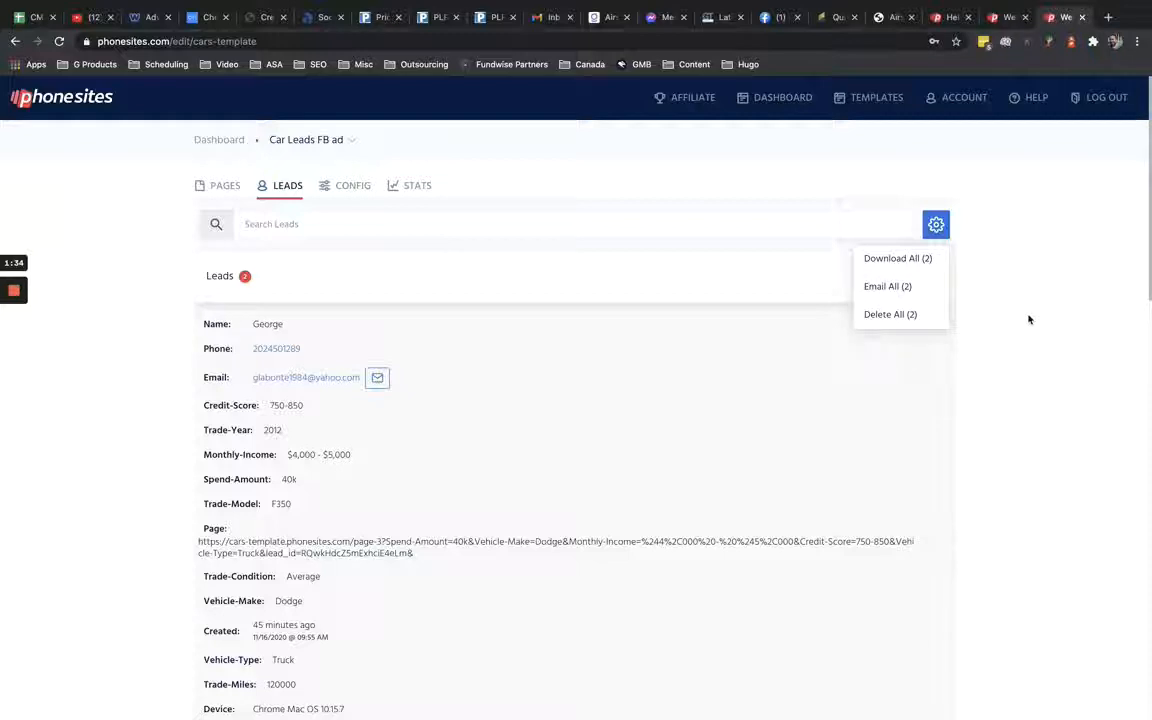
pyautogui.click(936, 224)
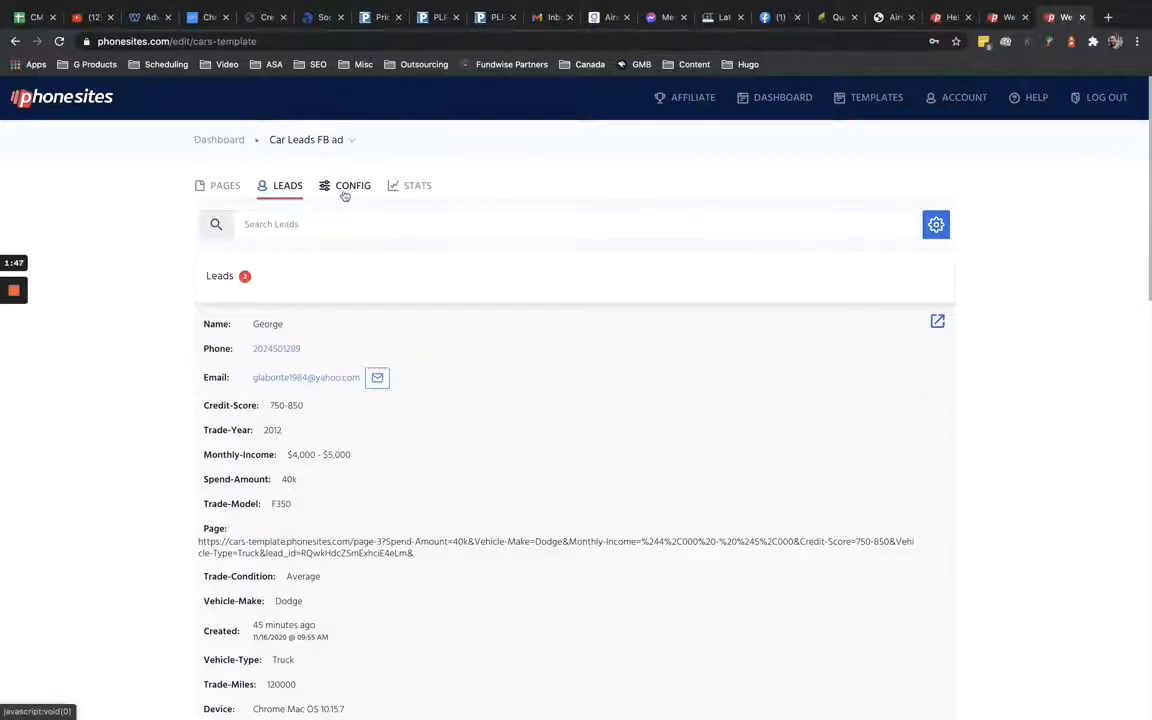
# Review the Car Leads FB ad config page down to its custom SMTP email settings
pyautogui.click(352, 184)
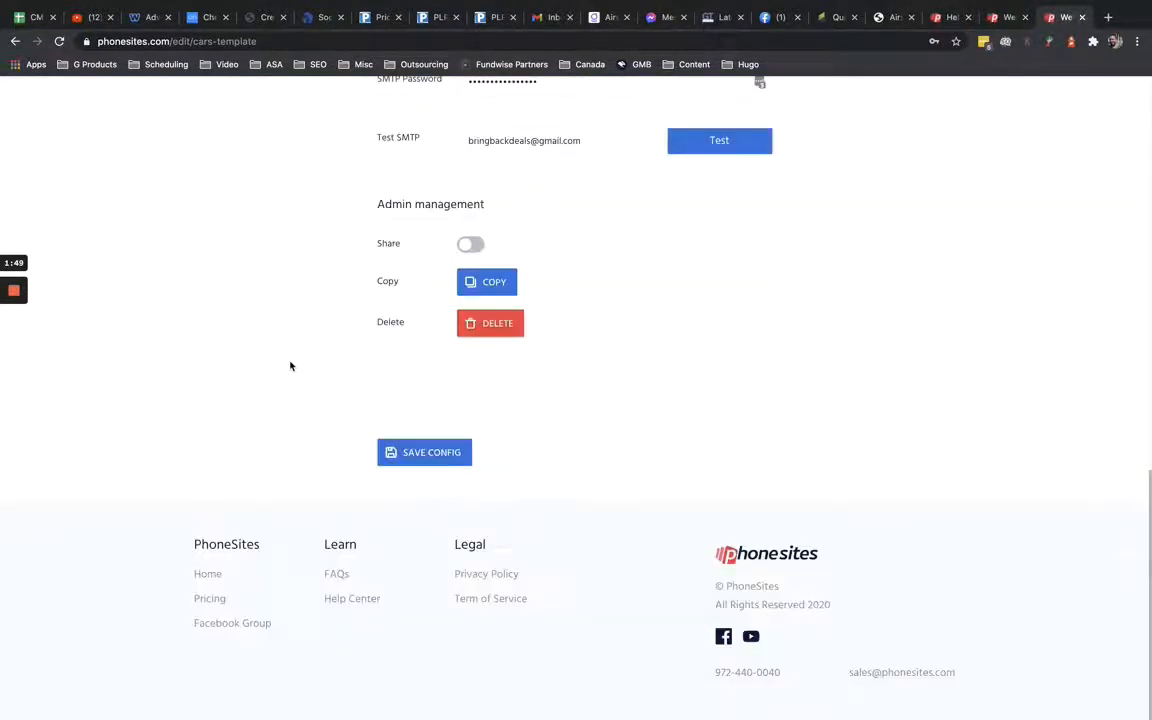
pyautogui.scroll(3)
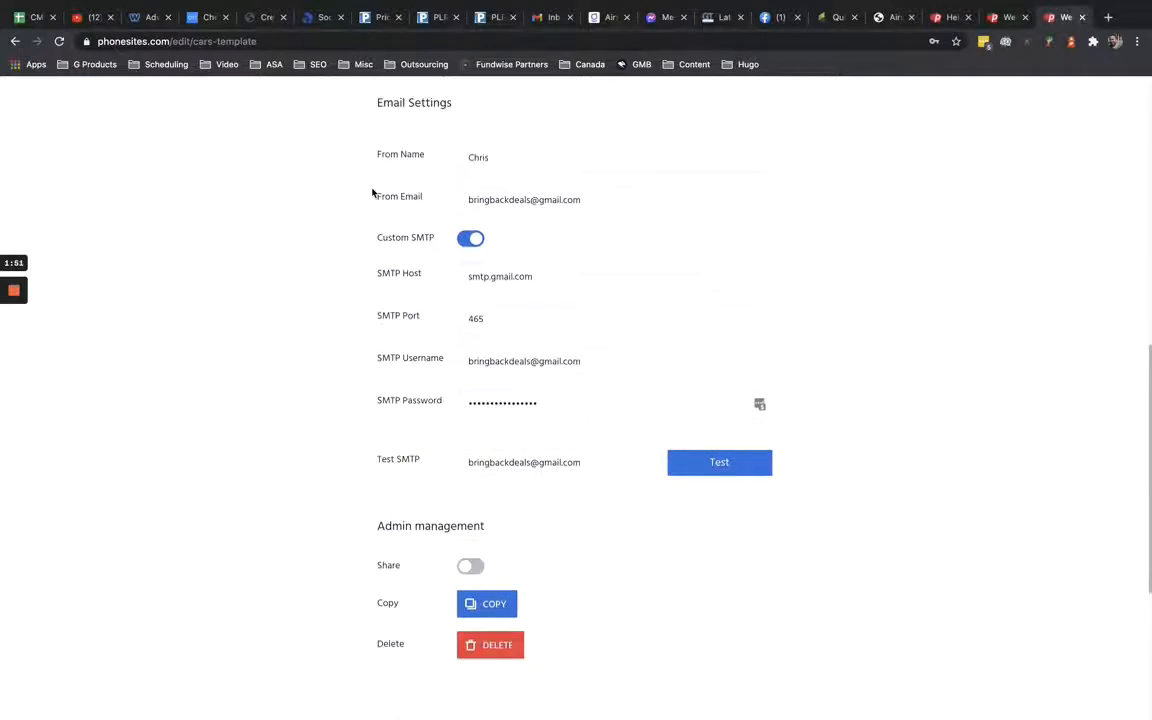
pyautogui.moveTo(770, 352)
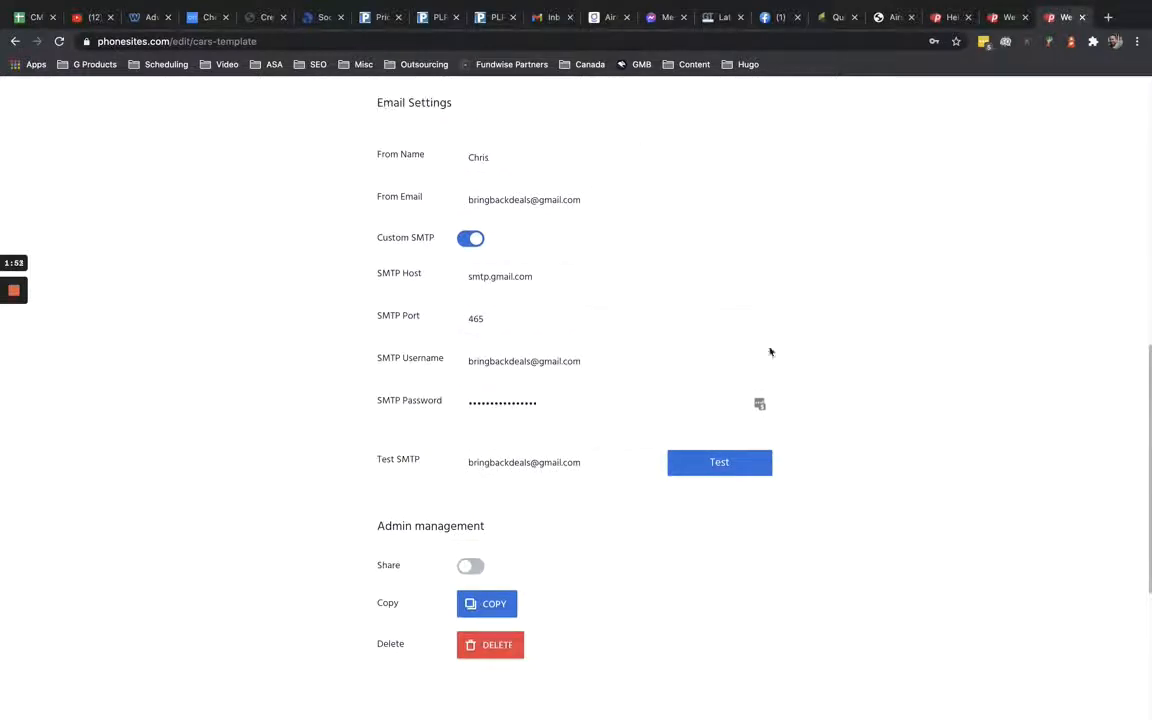
pyautogui.moveTo(442, 140)
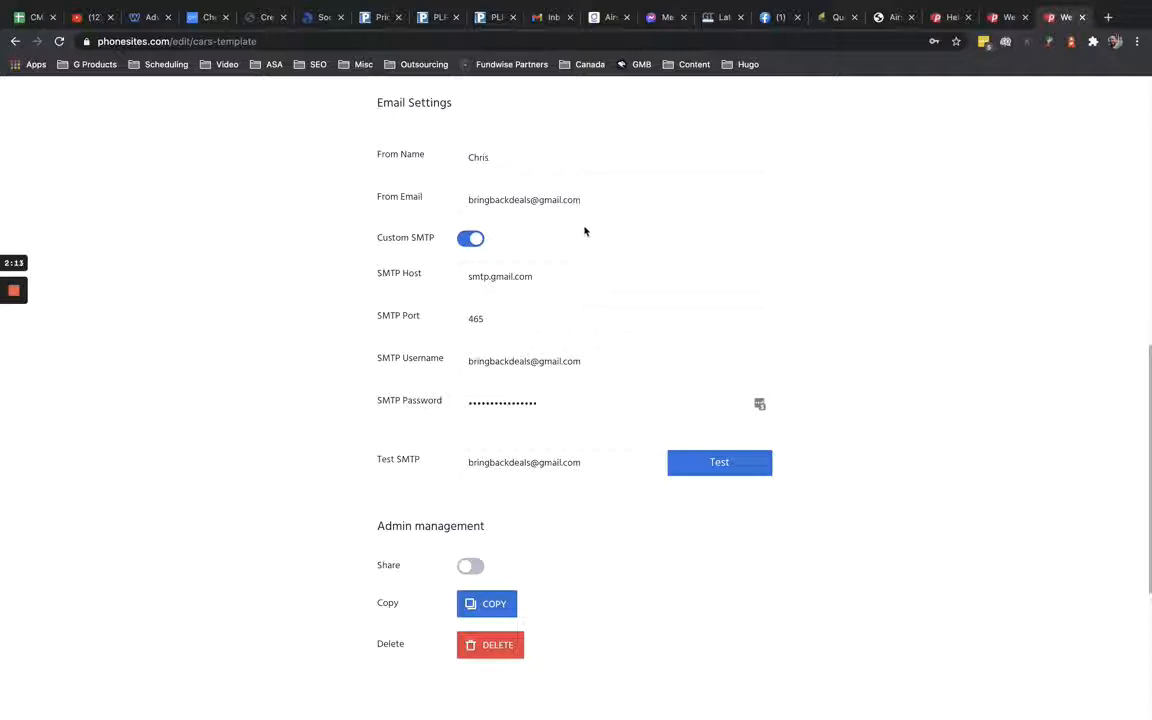
pyautogui.click(524, 200)
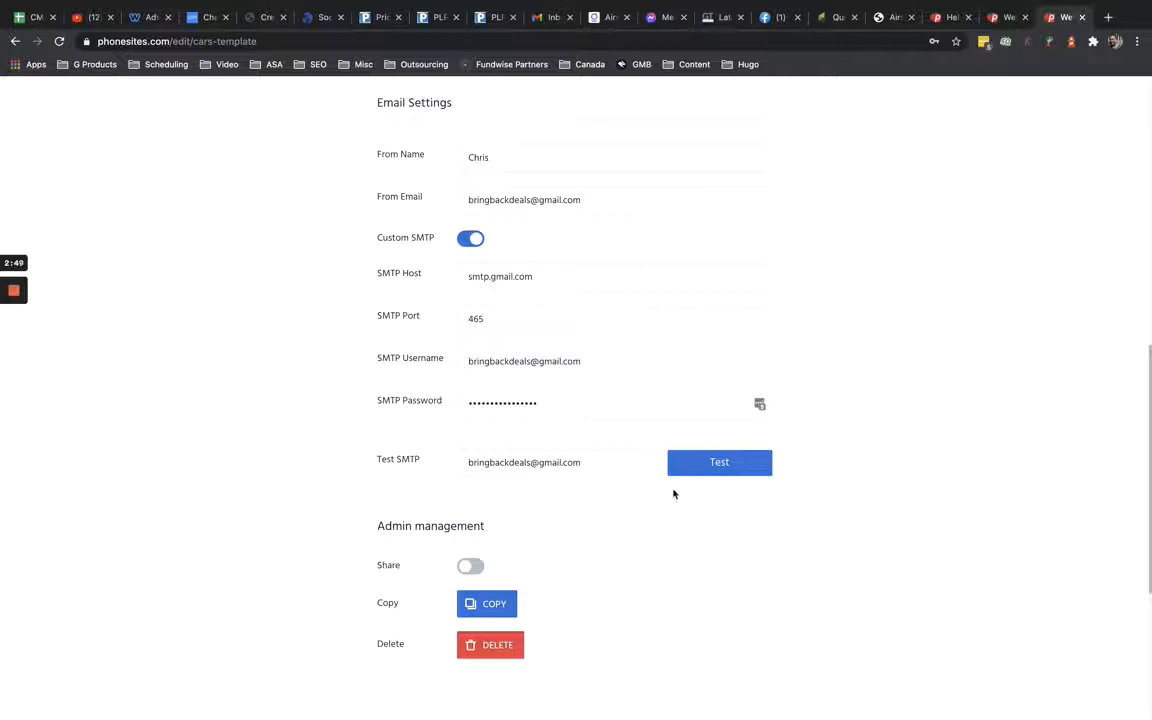
pyautogui.moveTo(668, 500)
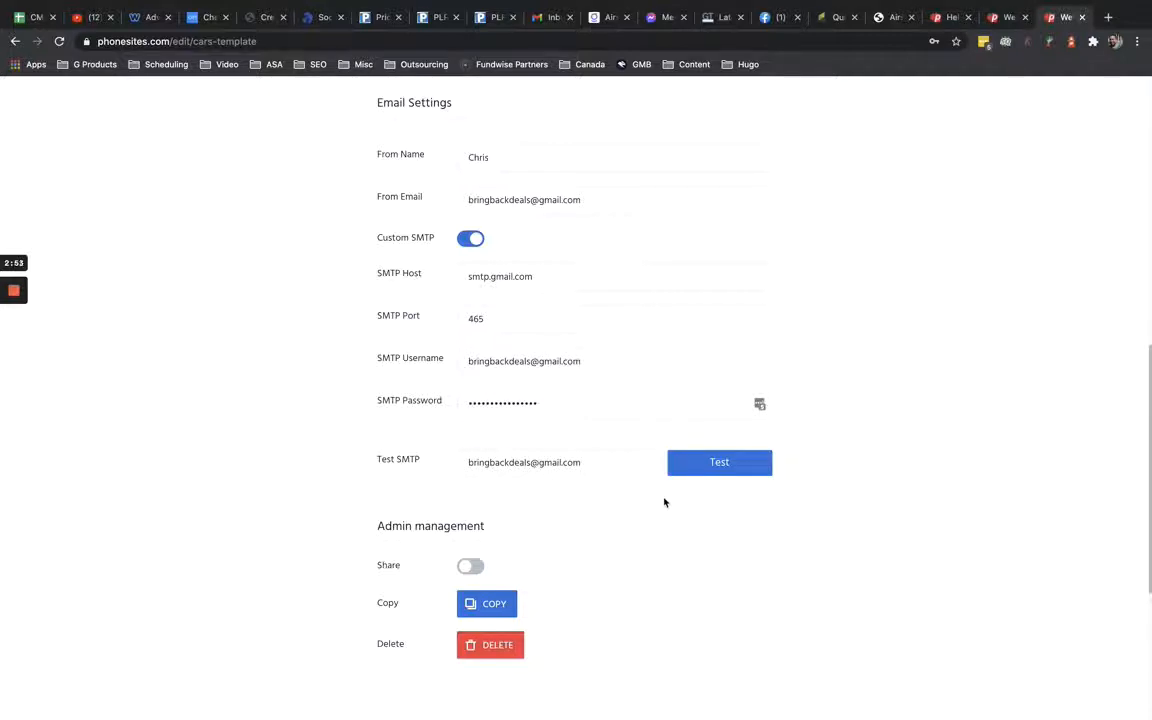
pyautogui.scroll(3)
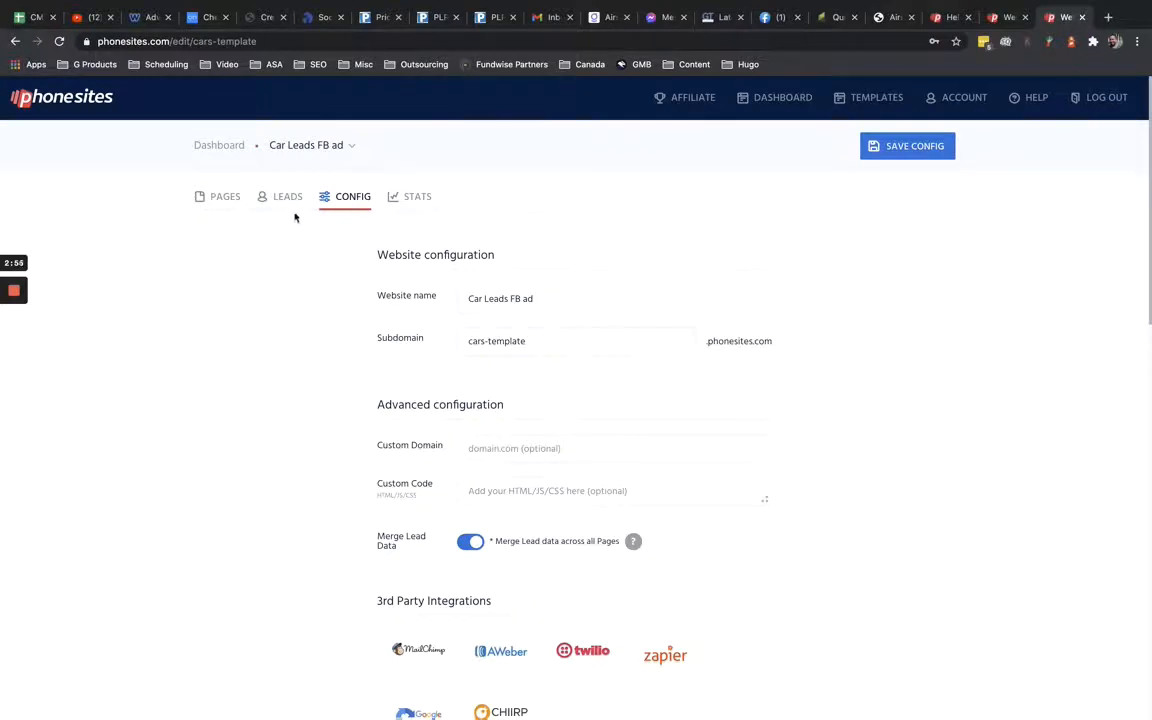
# Back on Leads, choose Email All (2) to start an email to both leads
pyautogui.click(288, 184)
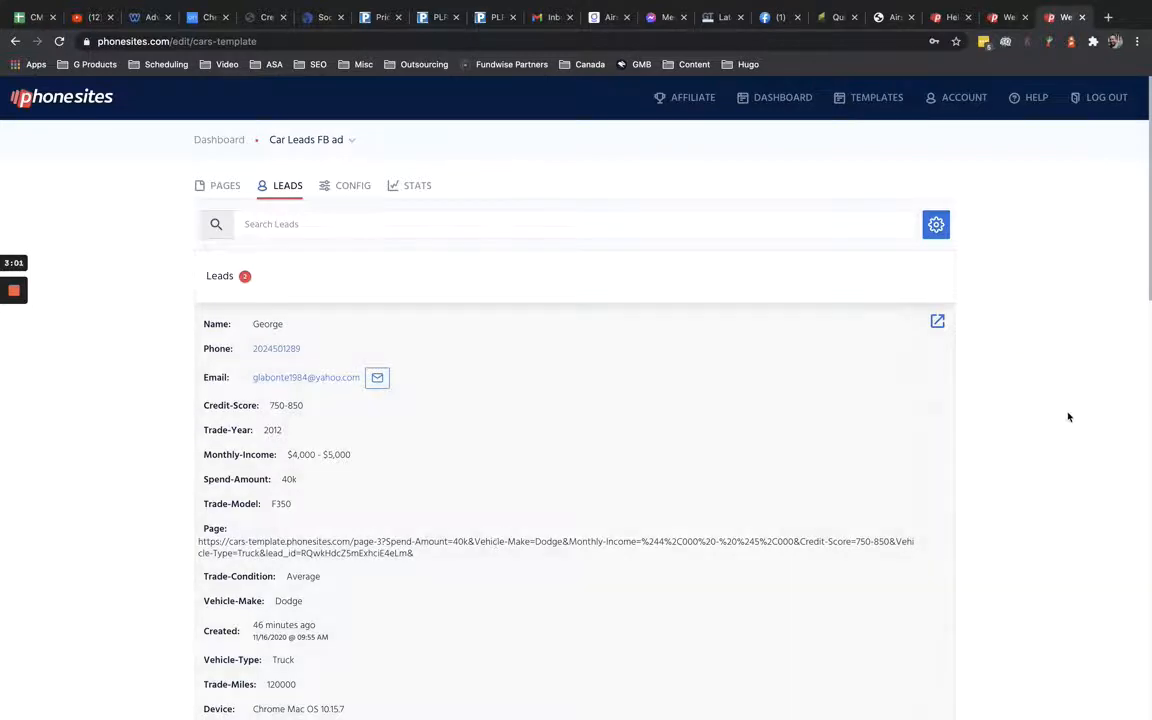
pyautogui.click(936, 224)
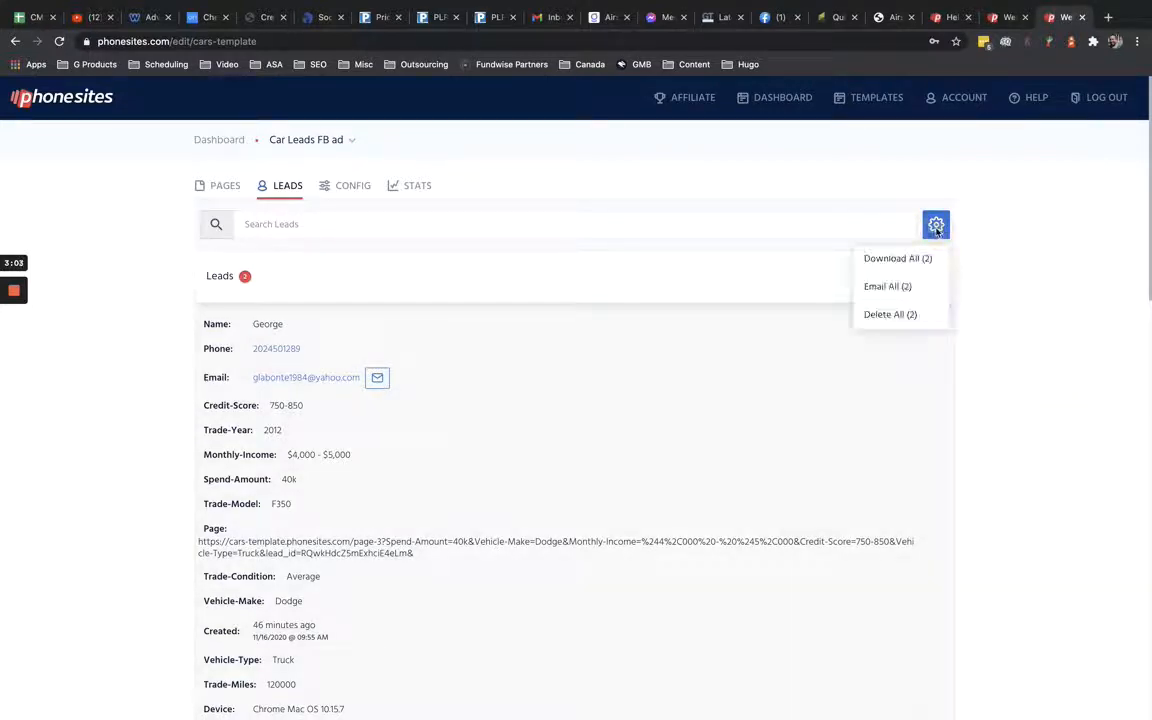
pyautogui.moveTo(888, 286)
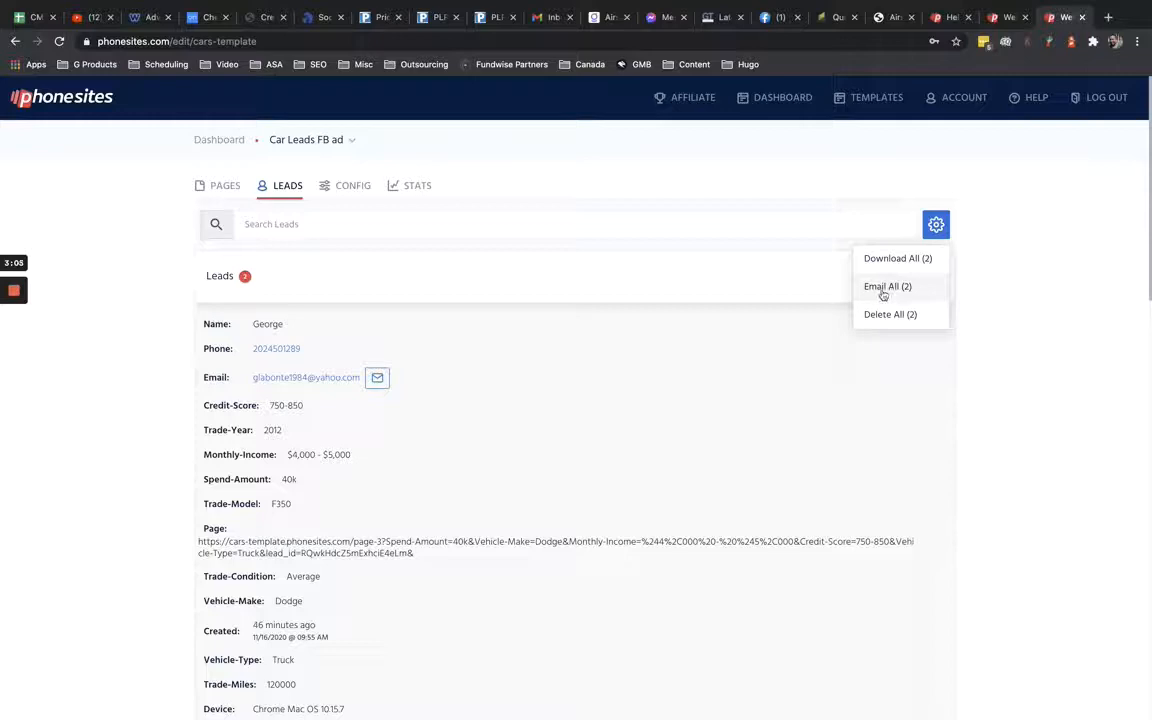
pyautogui.click(888, 286)
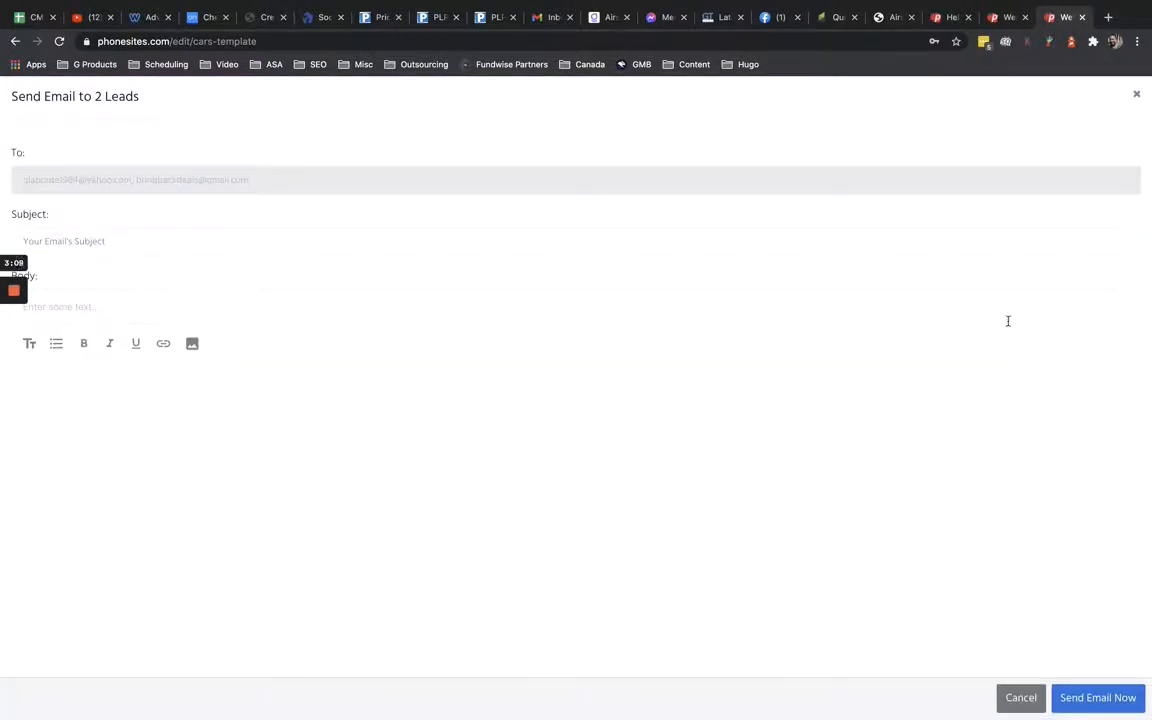
pyautogui.moveTo(968, 368)
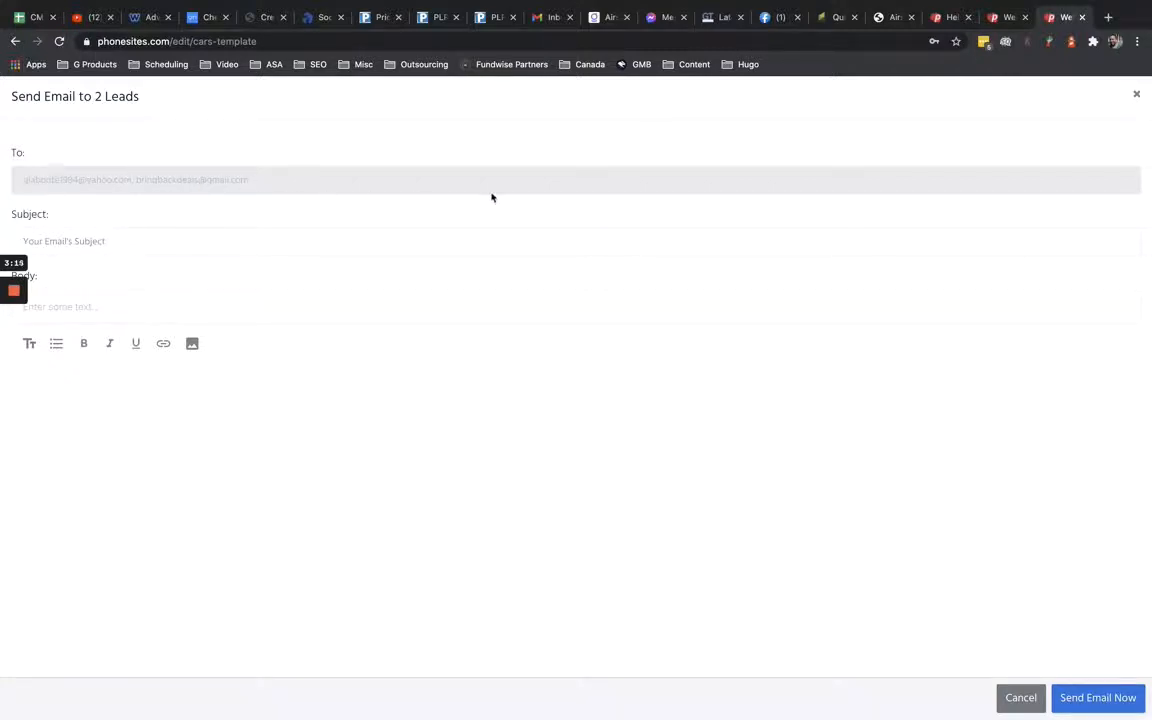
pyautogui.moveTo(658, 192)
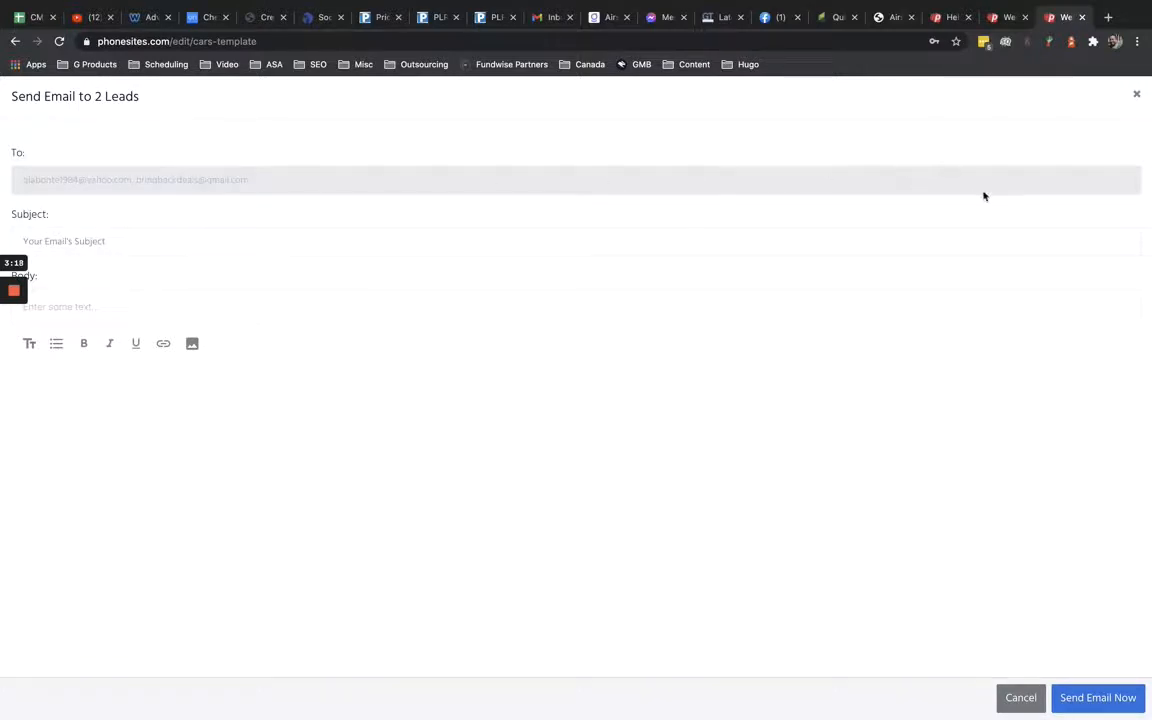
pyautogui.click(90, 240)
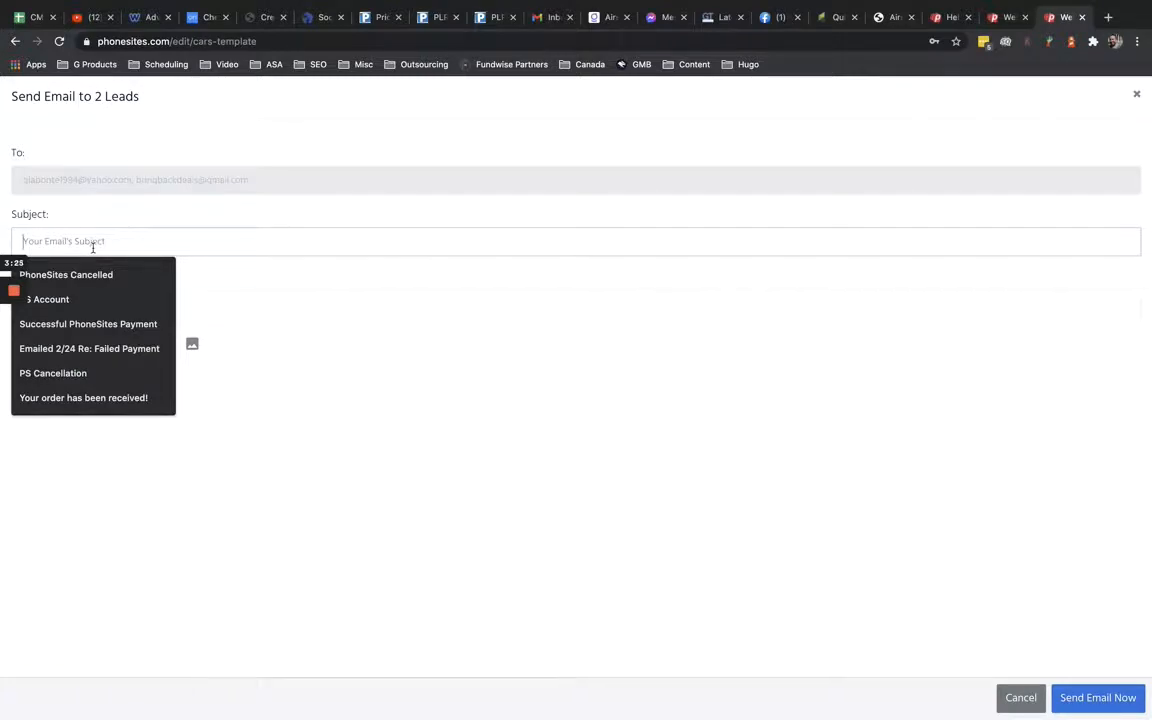
# Enter the subject 'Special One-time Offer Act Now!'
pyautogui.write('Special One-time Offer')
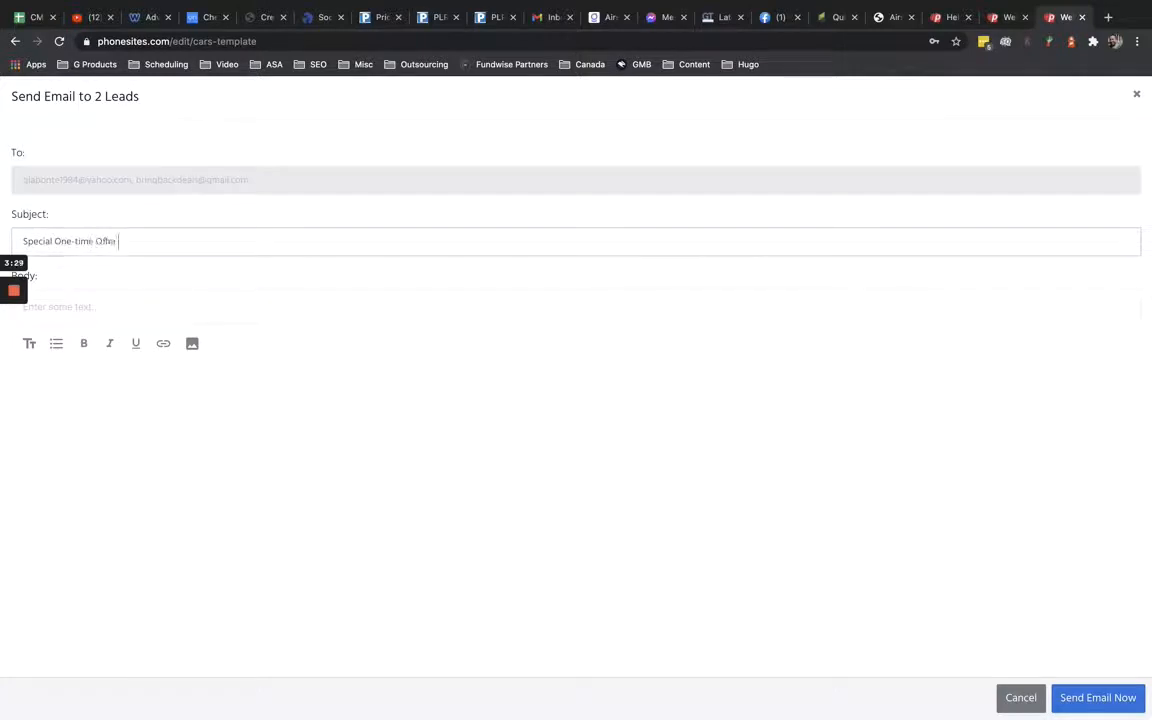
pyautogui.write('Act Now!')
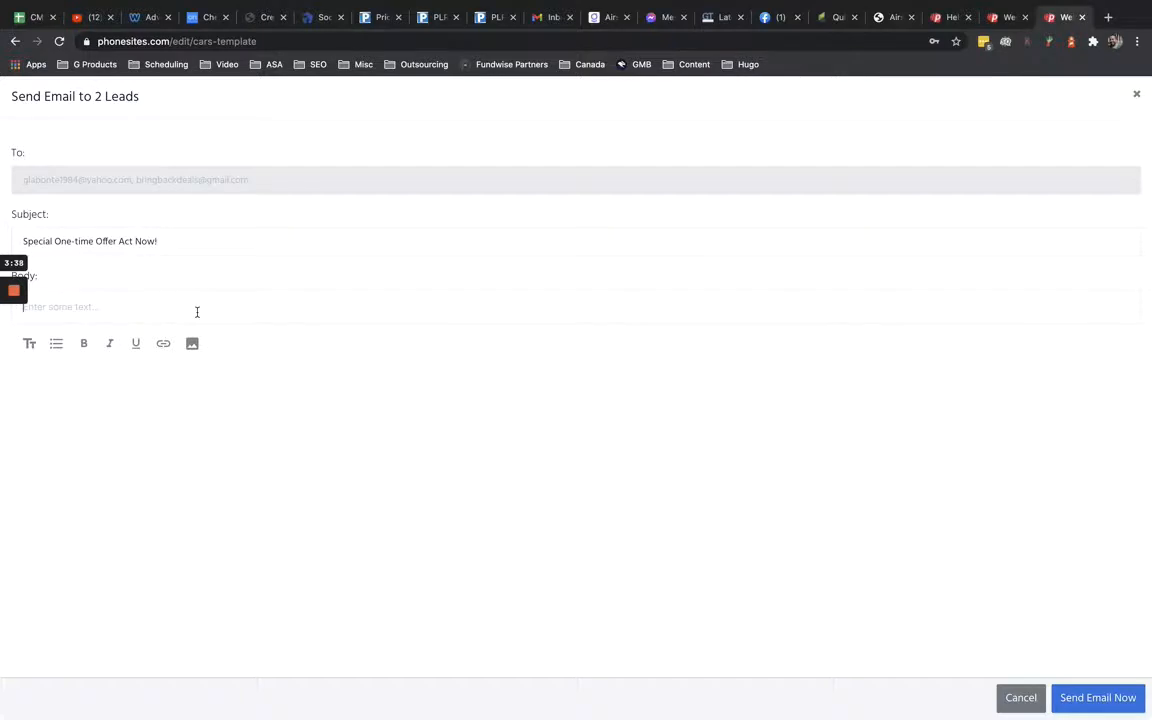
# Write the body: 'Hey check out the offer going on. Click here to get the discount code.'
pyautogui.write('Hey')
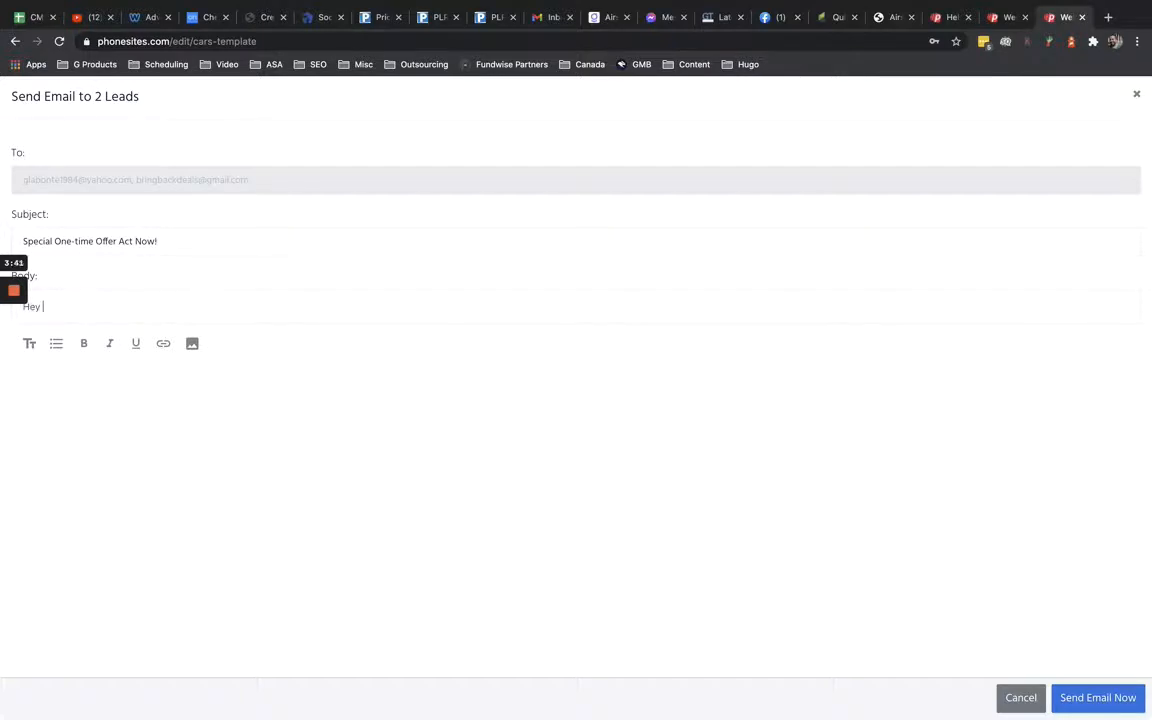
pyautogui.write('check out the')
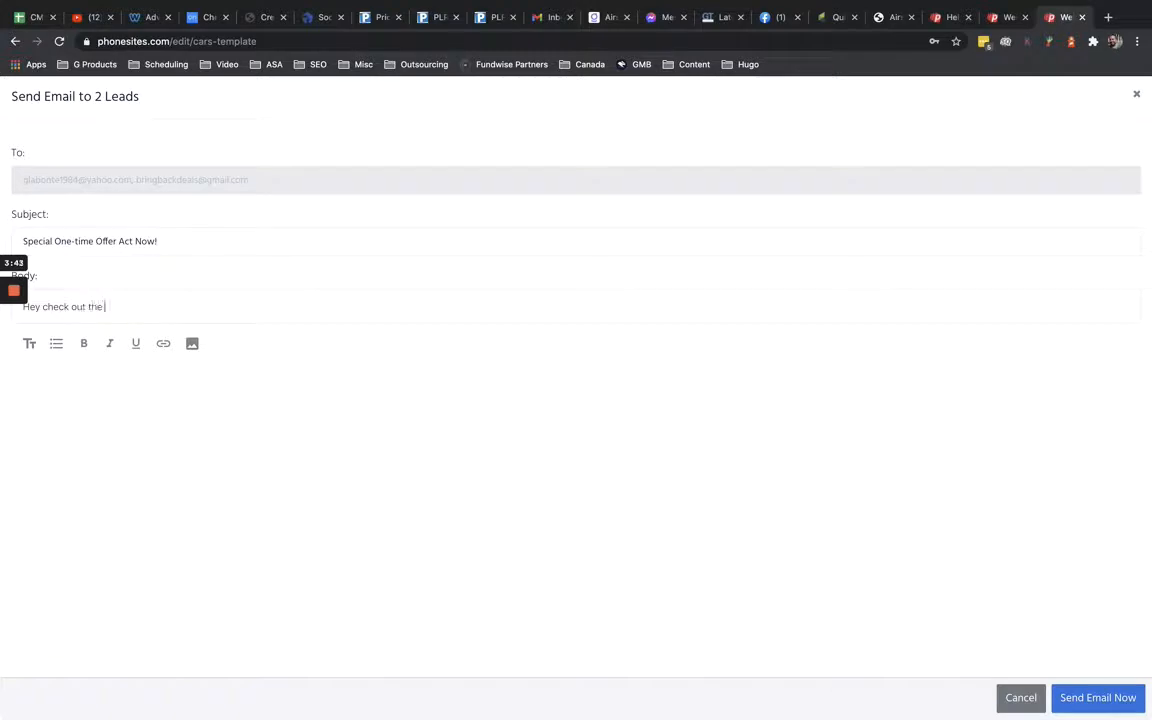
pyautogui.write("offer we've got")
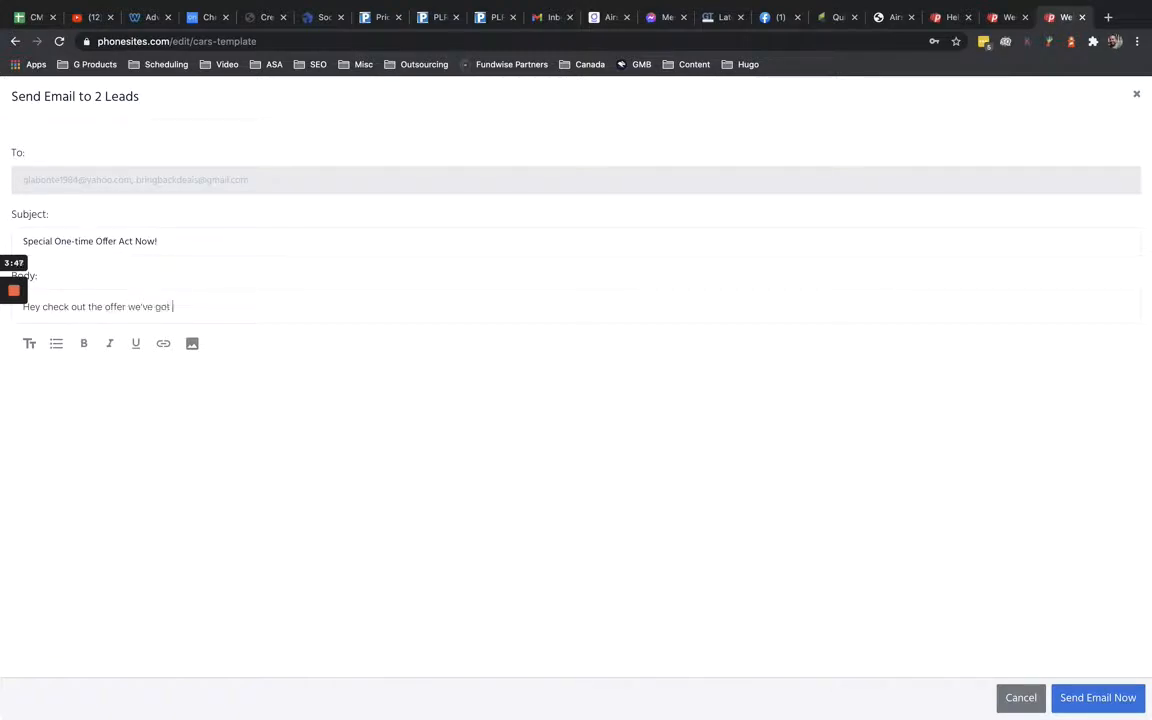
pyautogui.write('going on.')
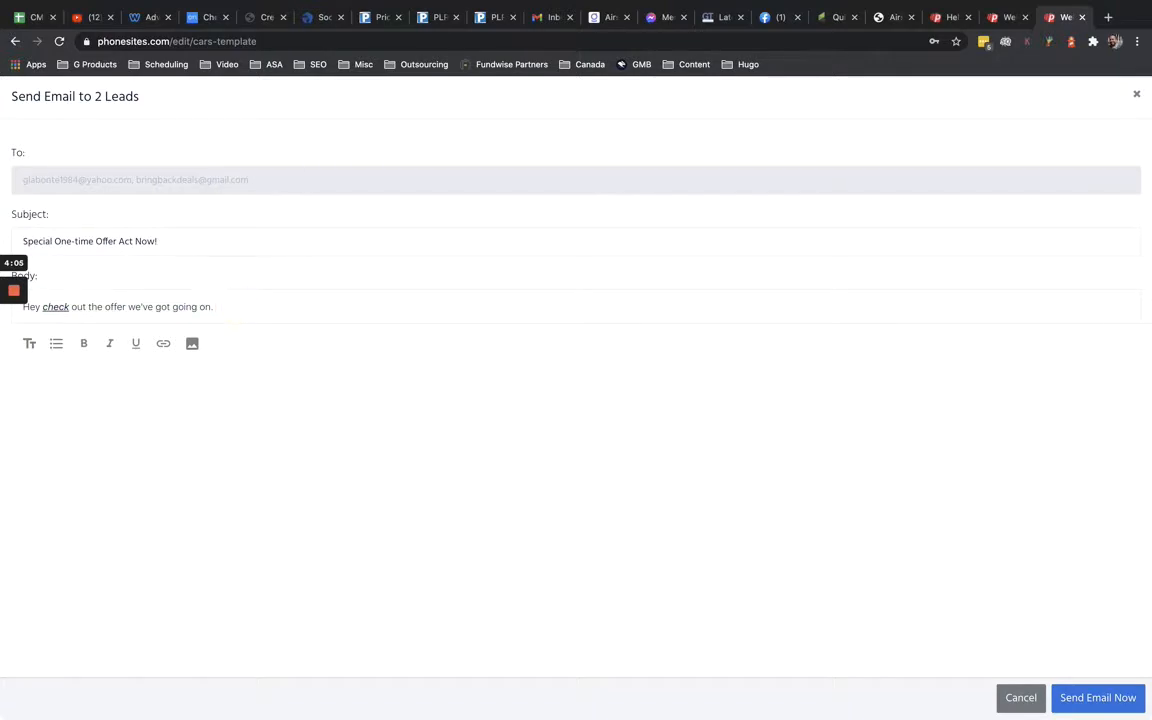
pyautogui.write('Click here to get the')
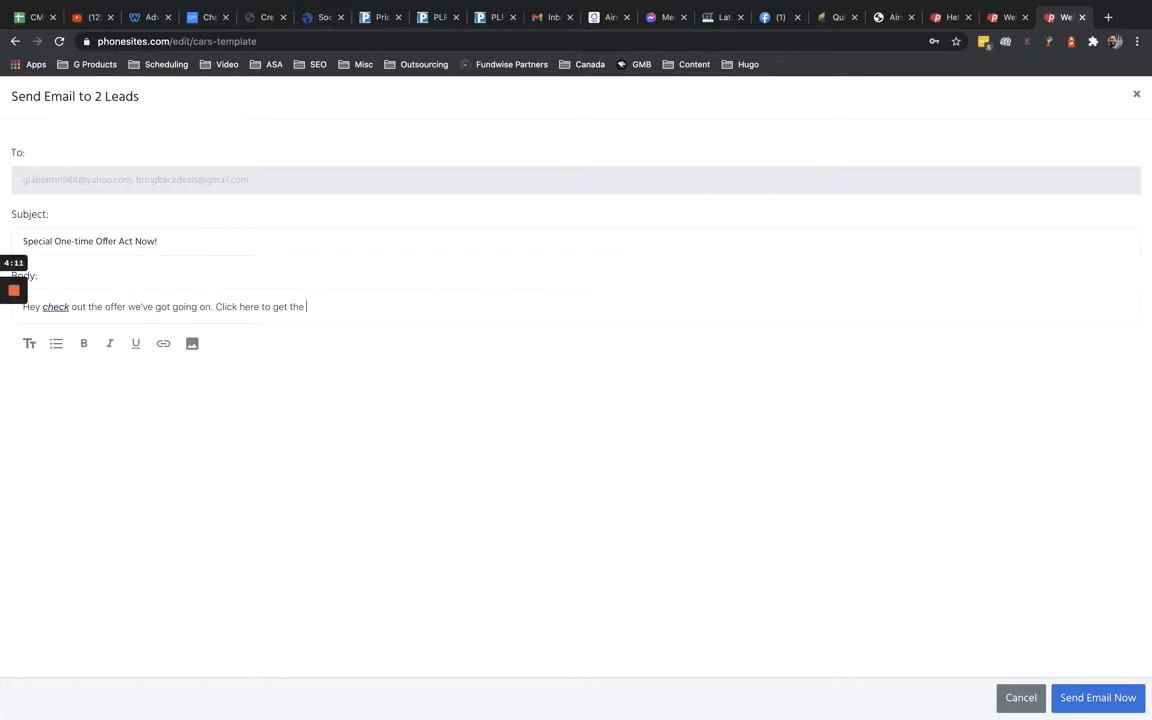
pyautogui.write('disc')
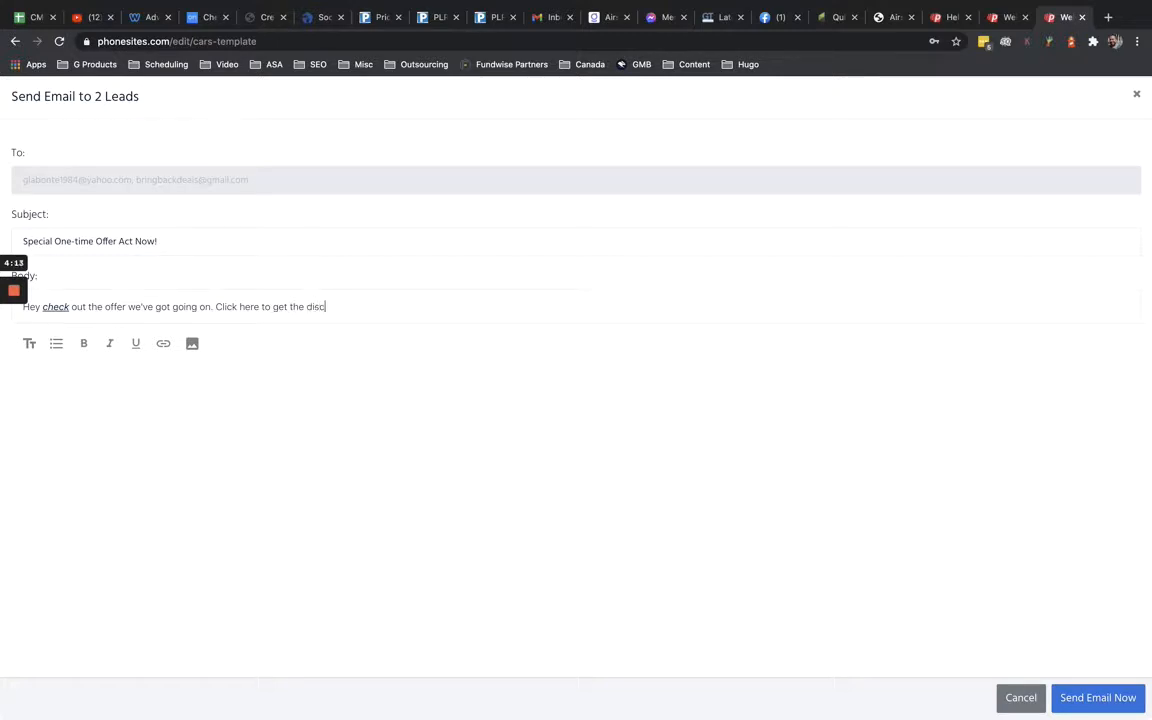
pyautogui.write('ount code.')
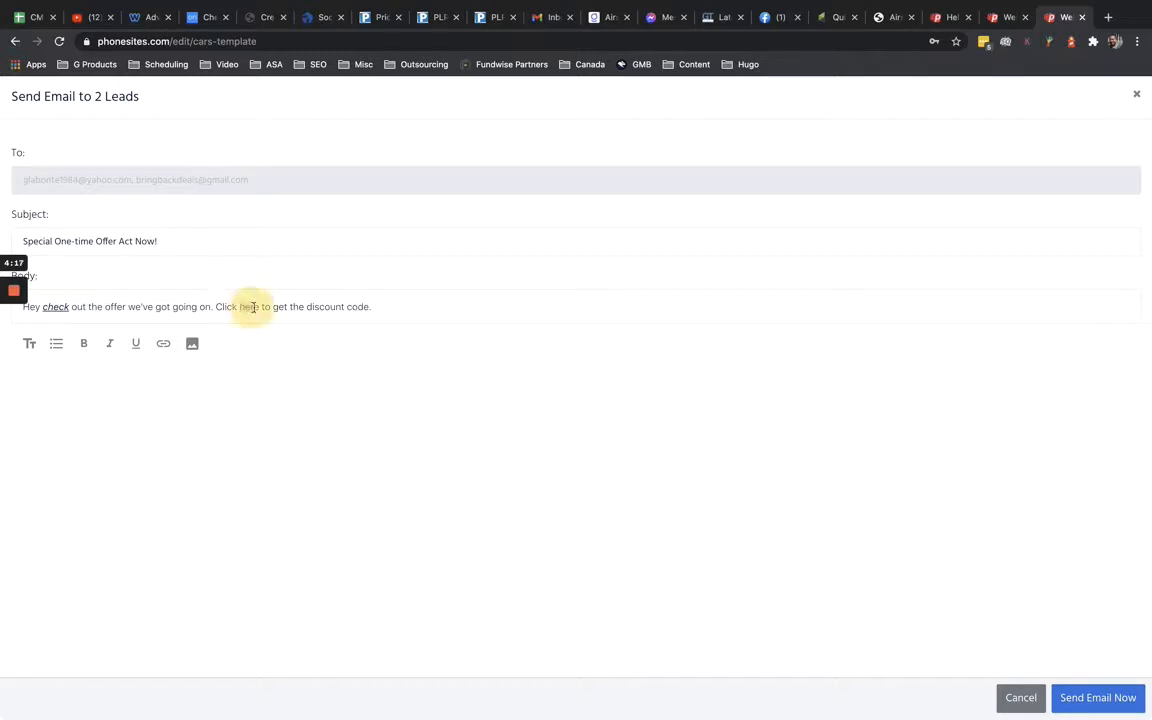
pyautogui.doubleClick(248, 306)
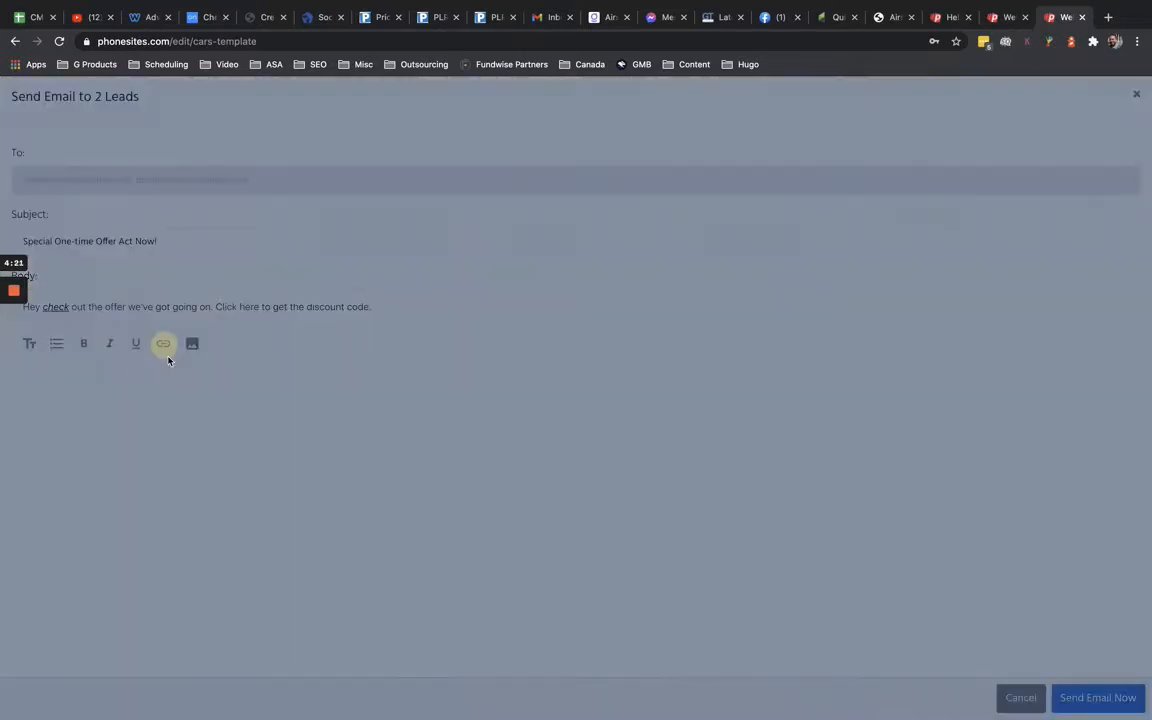
pyautogui.click(162, 344)
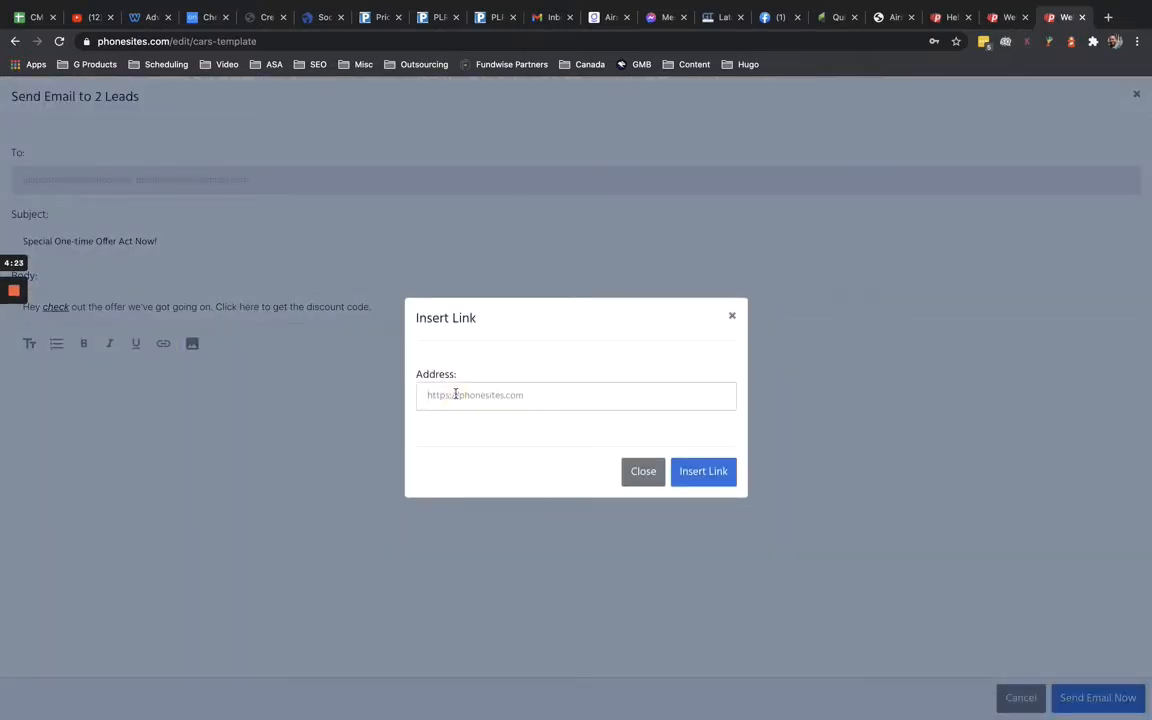
pyautogui.write('https://phonesites.com')
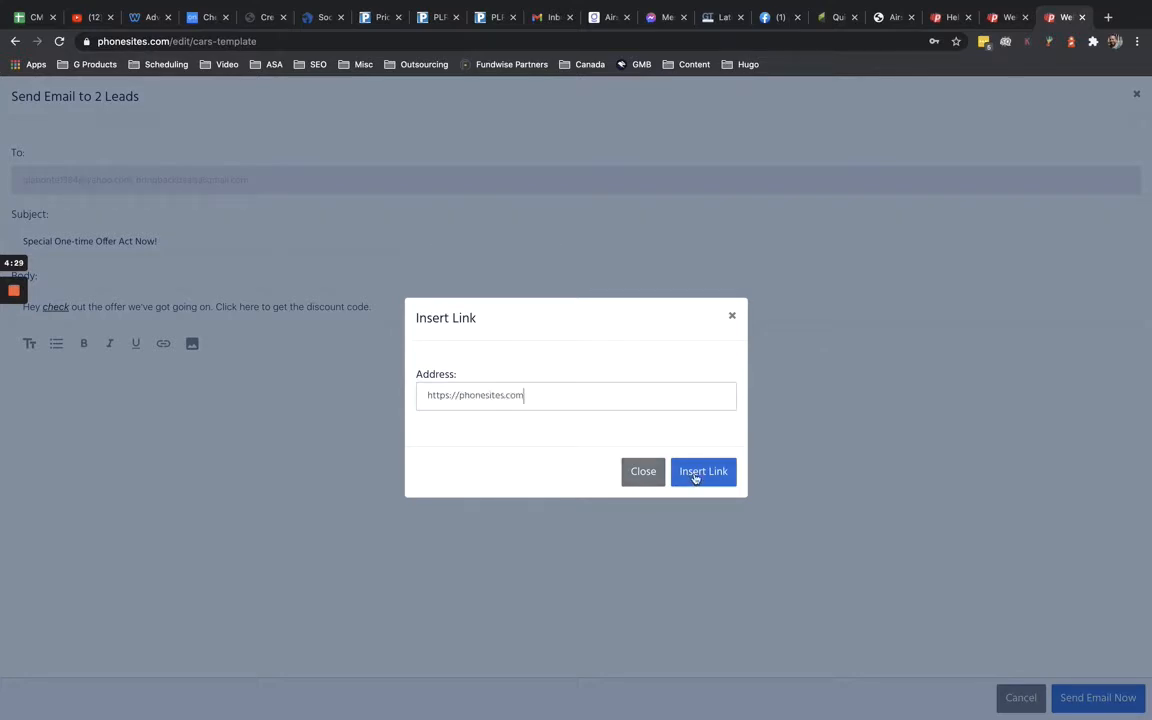
pyautogui.click(704, 472)
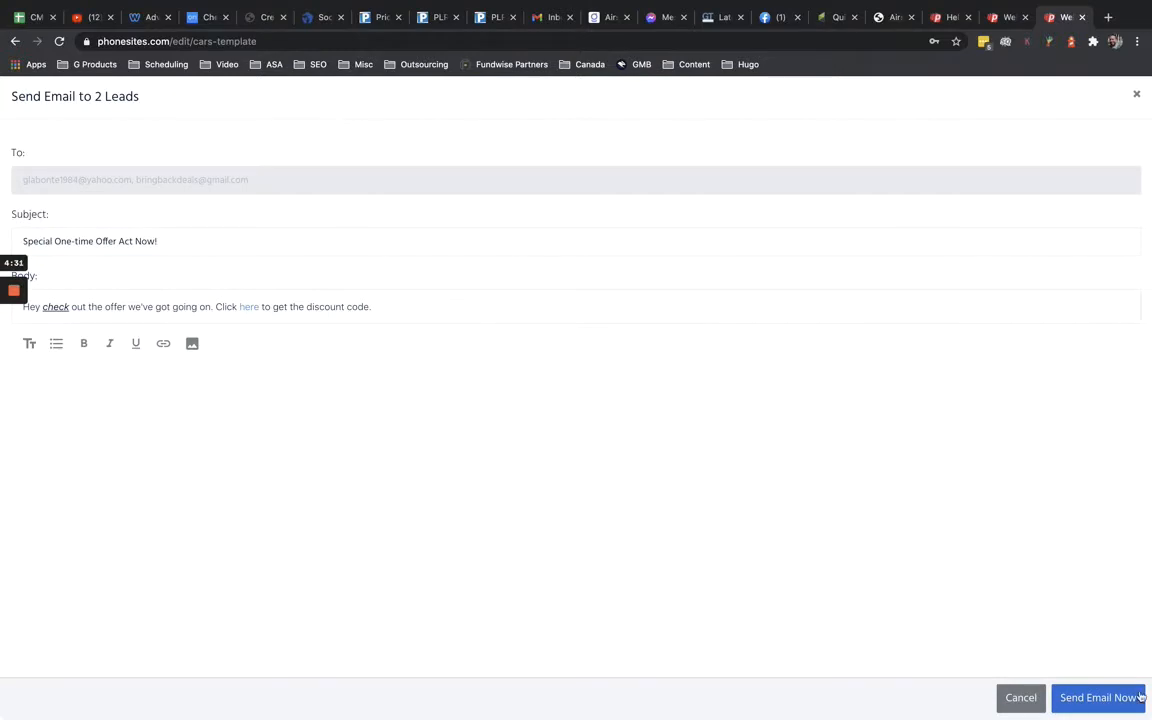
pyautogui.moveTo(388, 610)
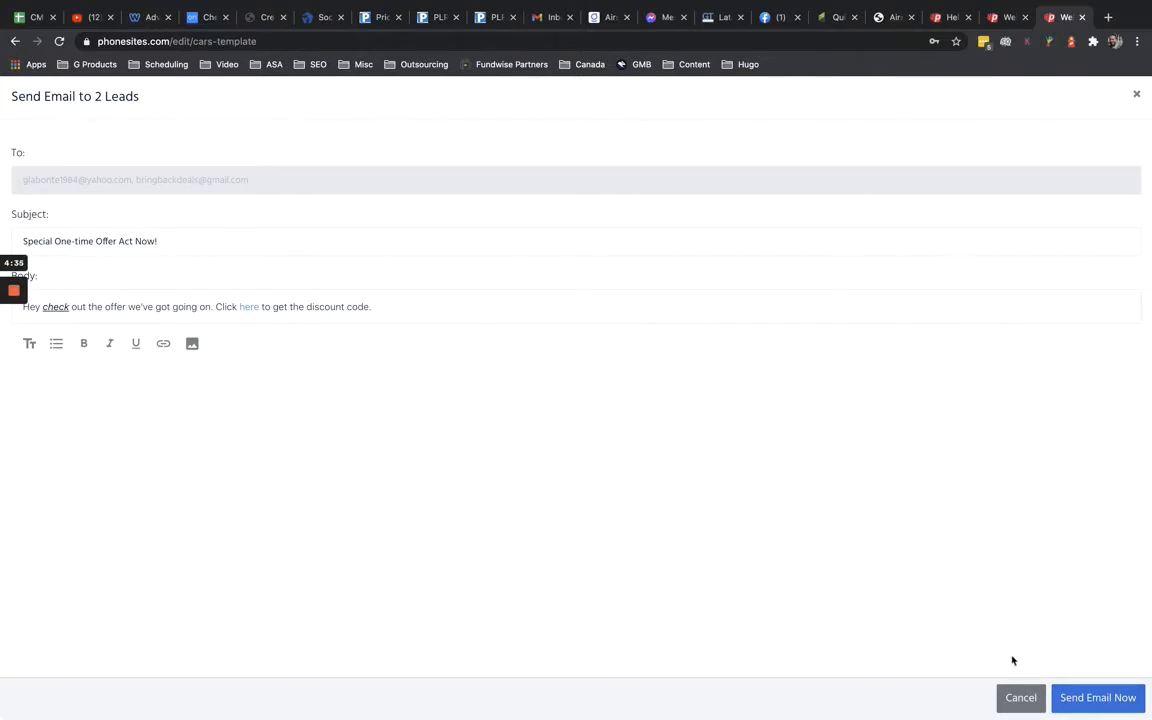
pyautogui.moveTo(826, 486)
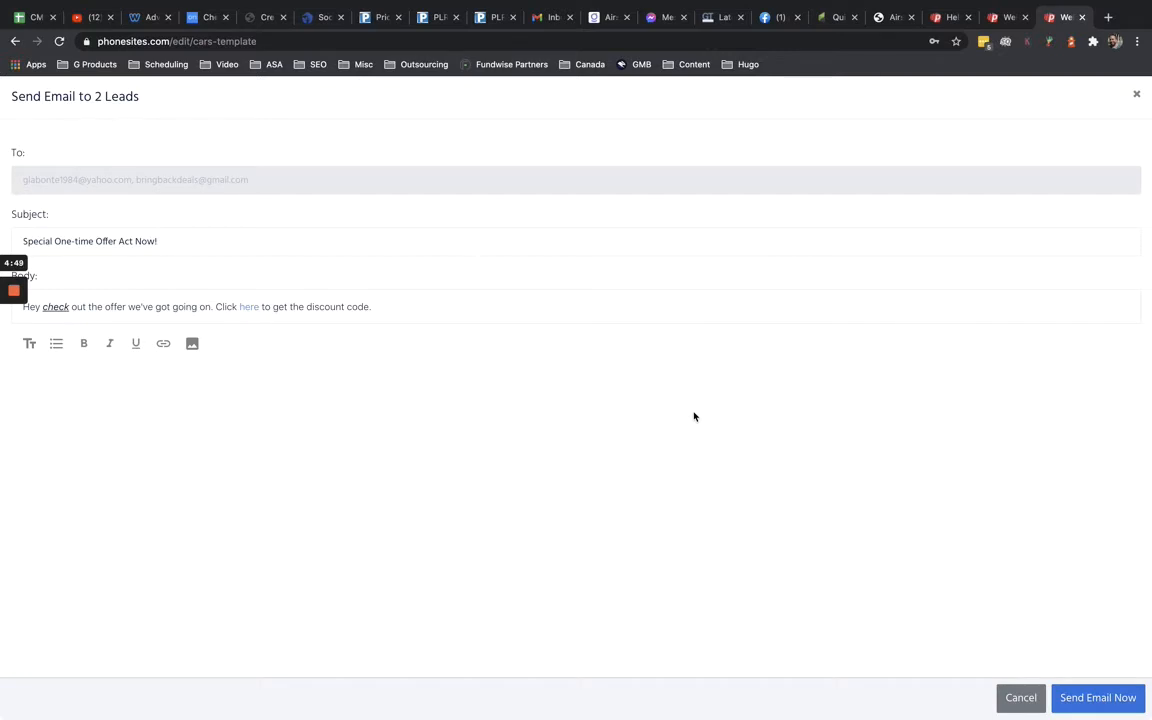
pyautogui.moveTo(660, 418)
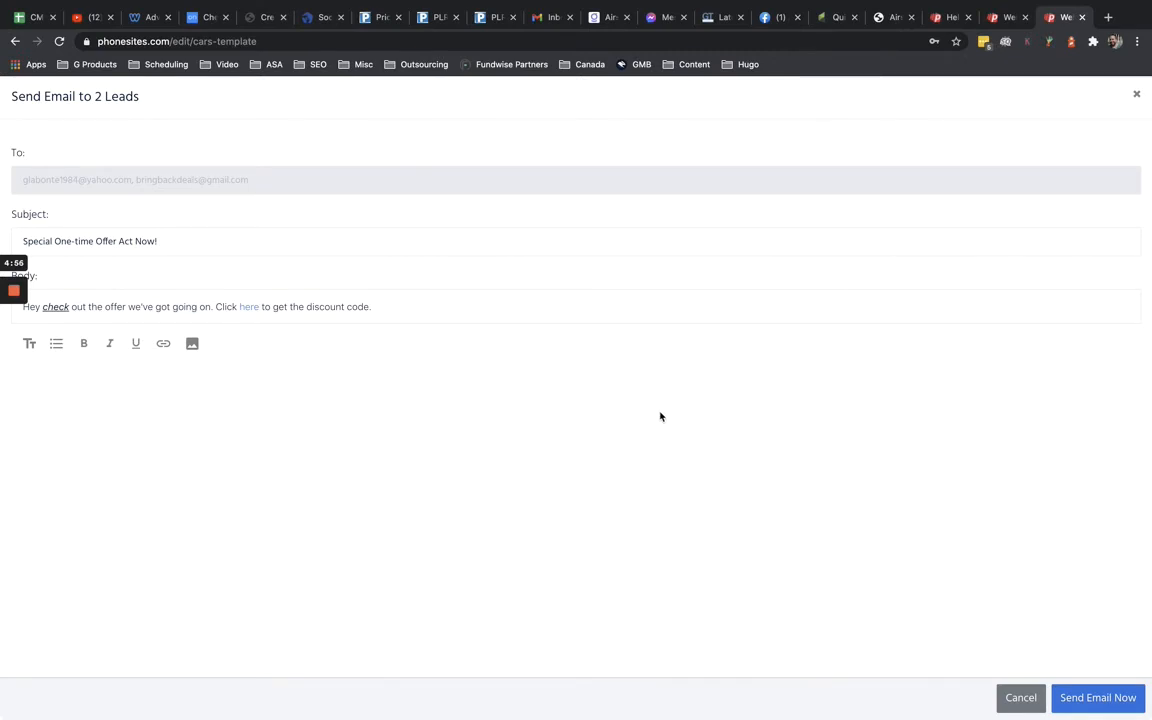
pyautogui.moveTo(664, 412)
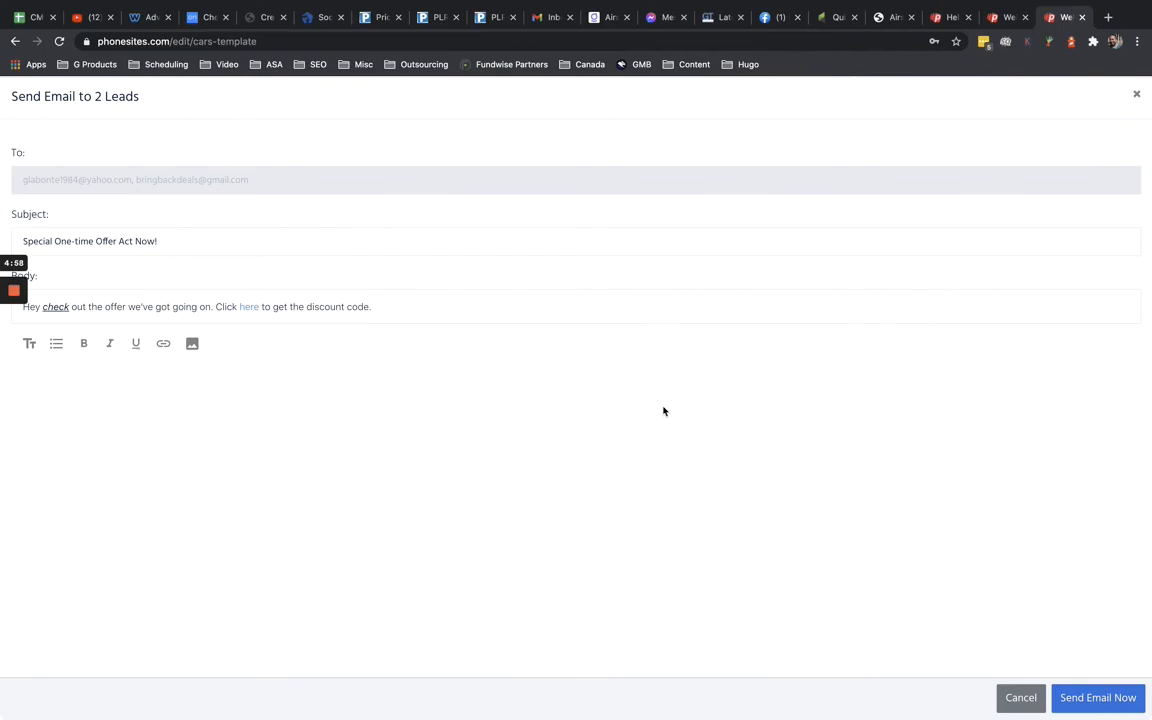